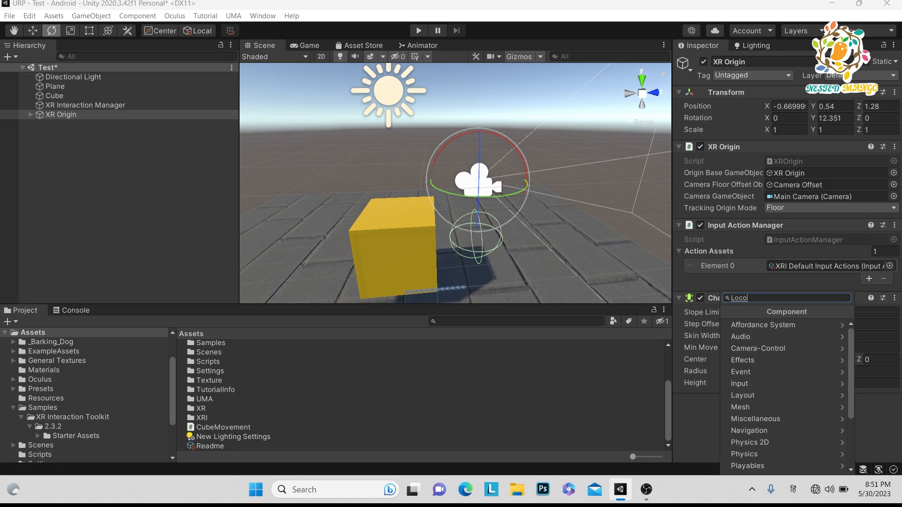
Step: Add a Locomotion System to XR Origin and assign its XR Origin reference
type("loco")
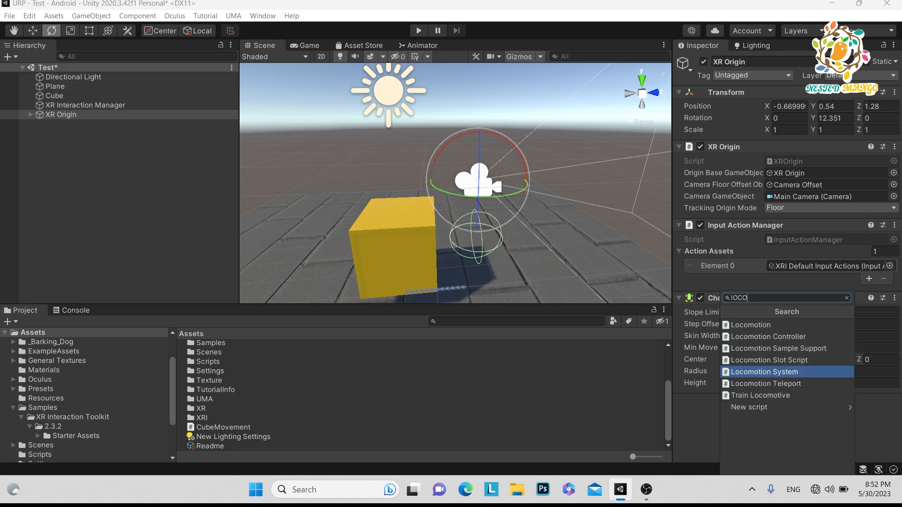
left_click(756, 372)
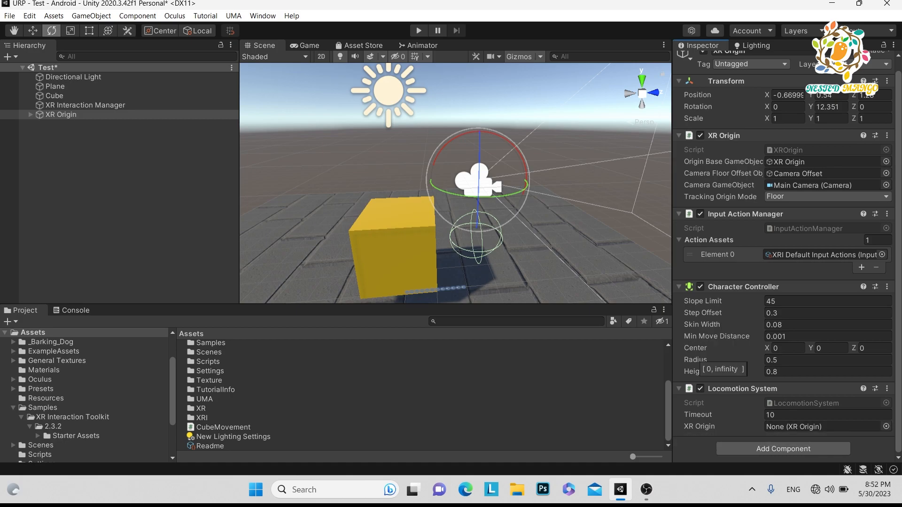
left_click(823, 427)
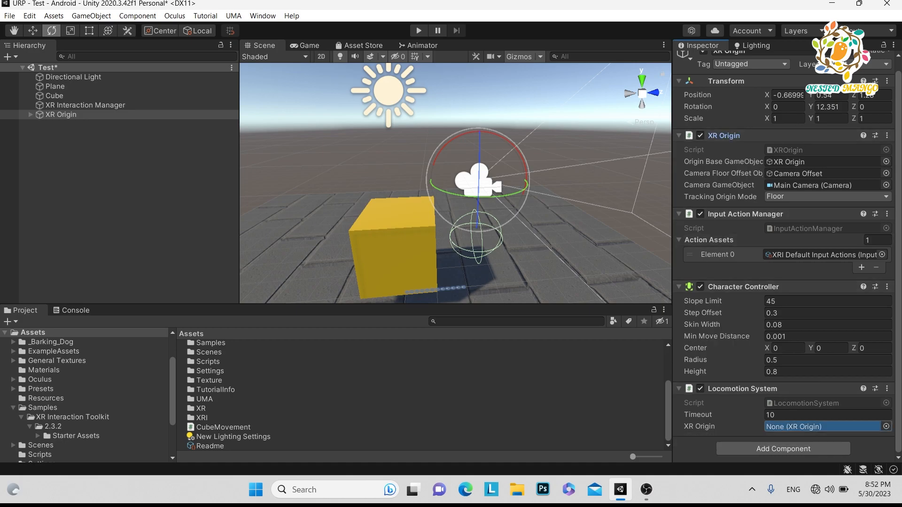
left_click(825, 427)
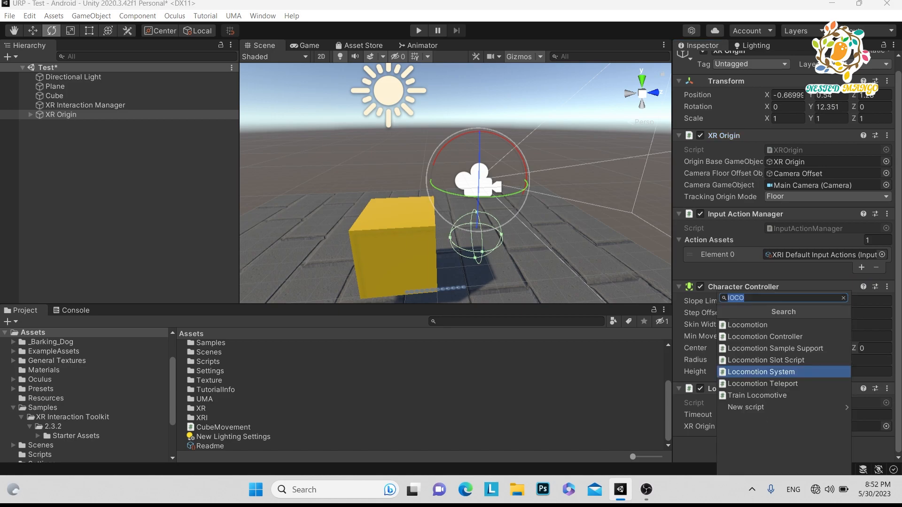
Step: Add Continuous Move Provider (Action-based) to XR Origin using its Locomotion System
type("cON")
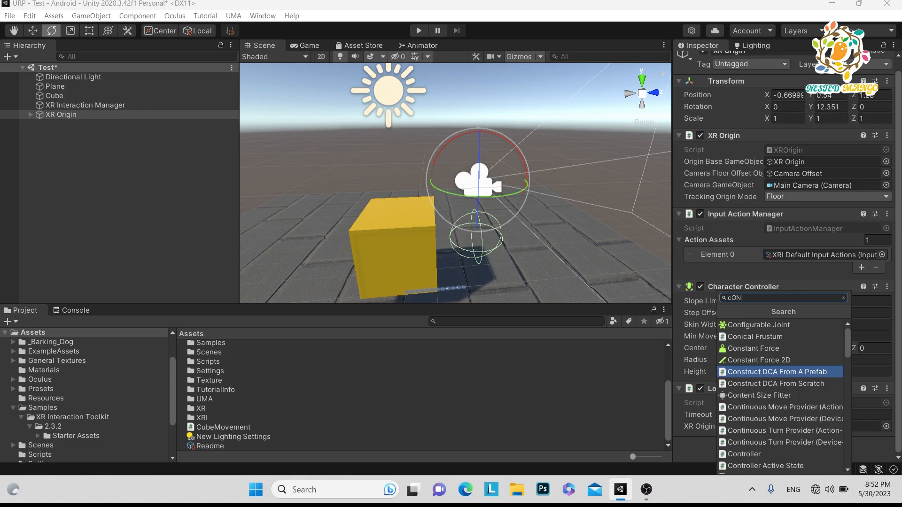
type("Conti")
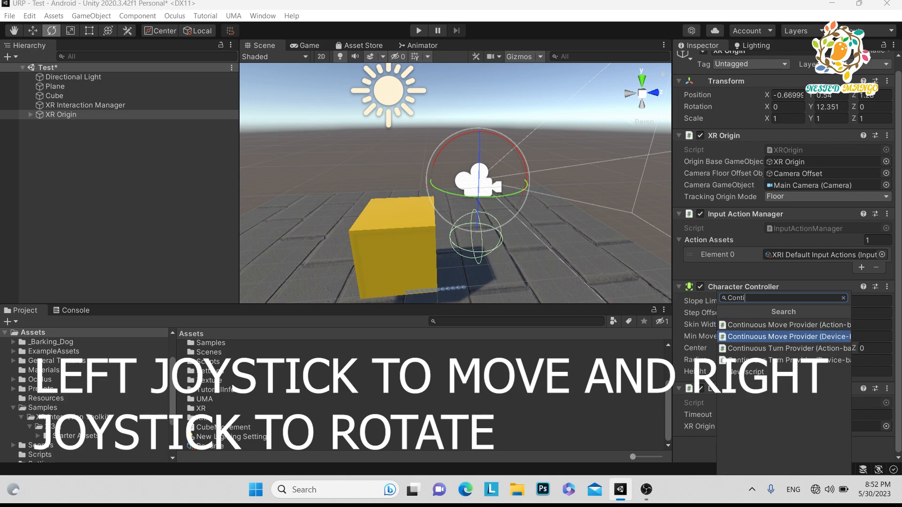
left_click(788, 324)
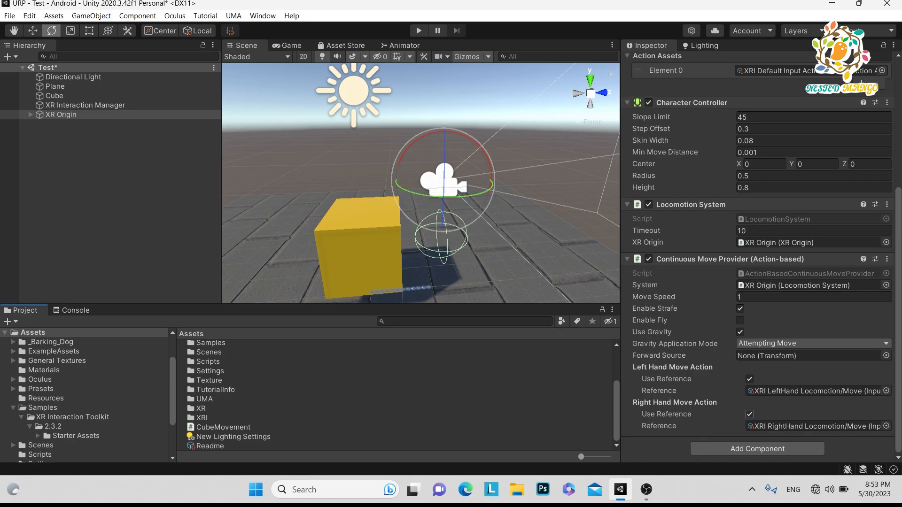
left_click(749, 414)
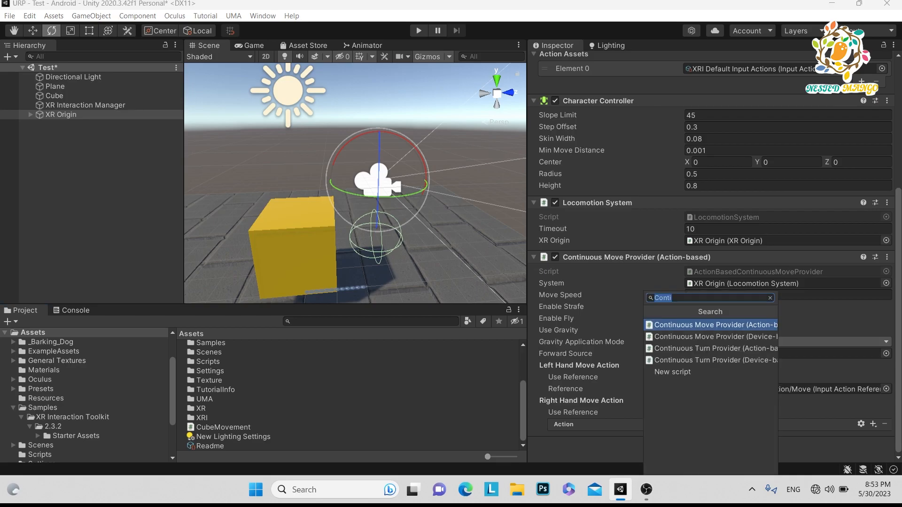
Step: Add Continuous Turn Provider (Action-based) to XR Origin and save the scene with Ctrl+S
left_click(769, 298)
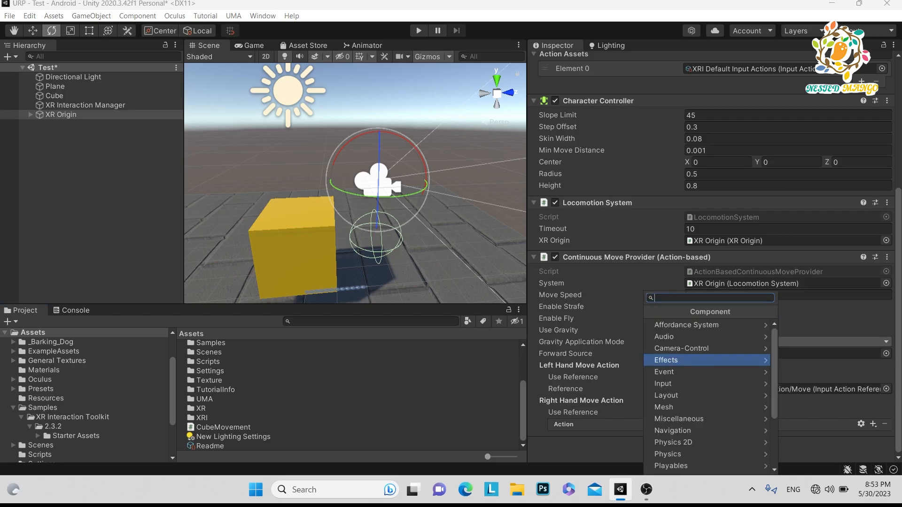
type("Cont")
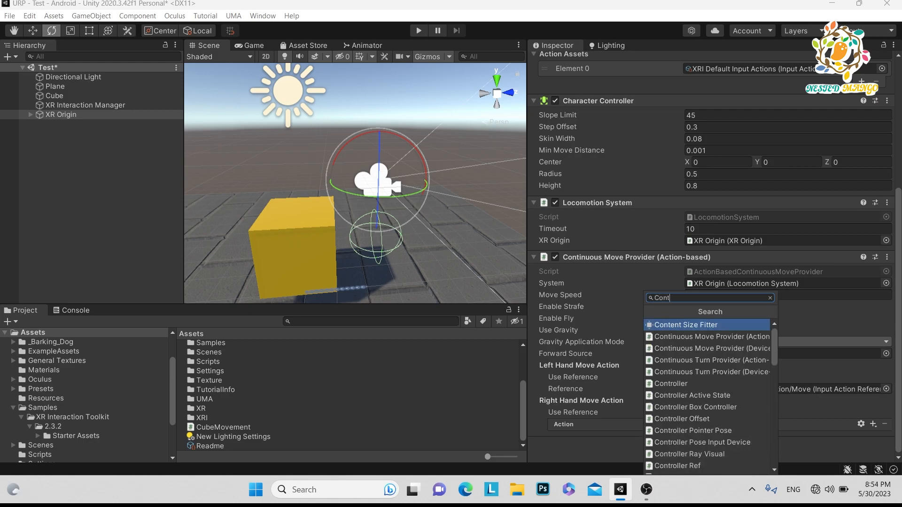
type("i")
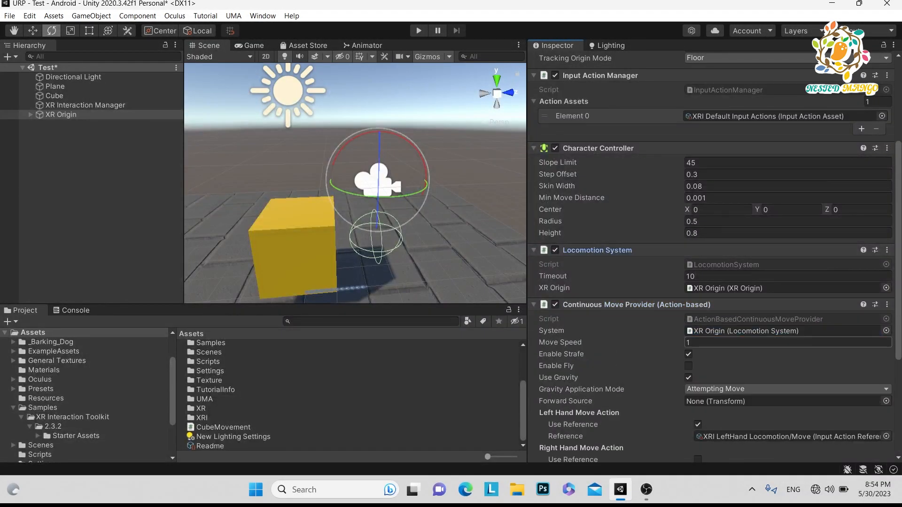
scroll("down", 3)
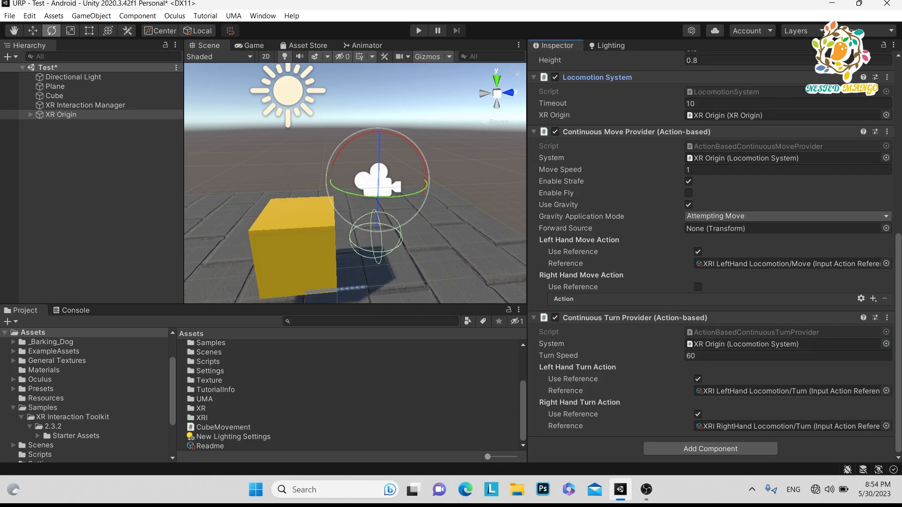
left_click(787, 356)
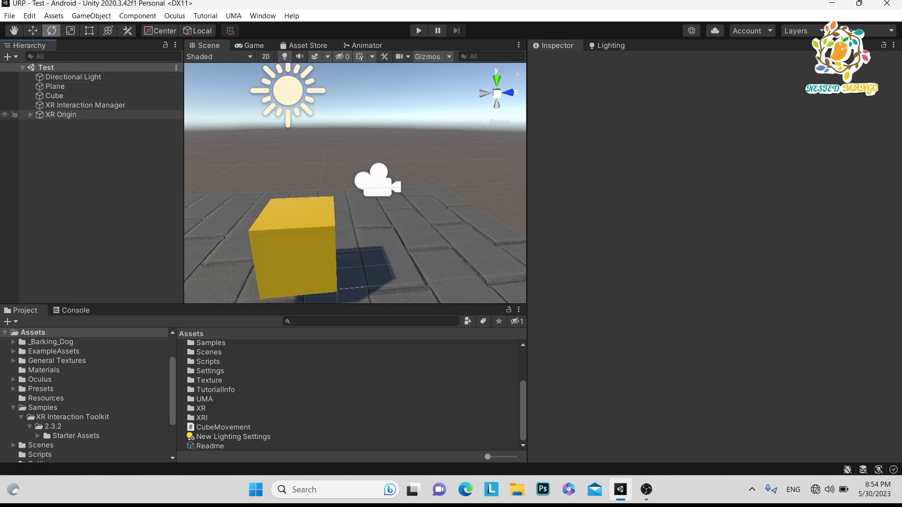
Step: Move XR Origin across the floor to about X -0.62, Y 0.54, Z 1.51
left_click(61, 114)
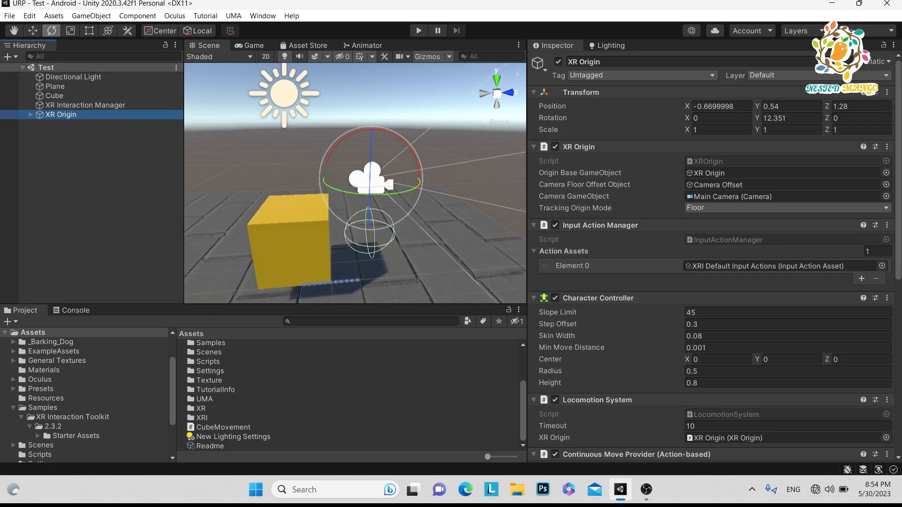
left_click_drag(380, 185, 440, 181)
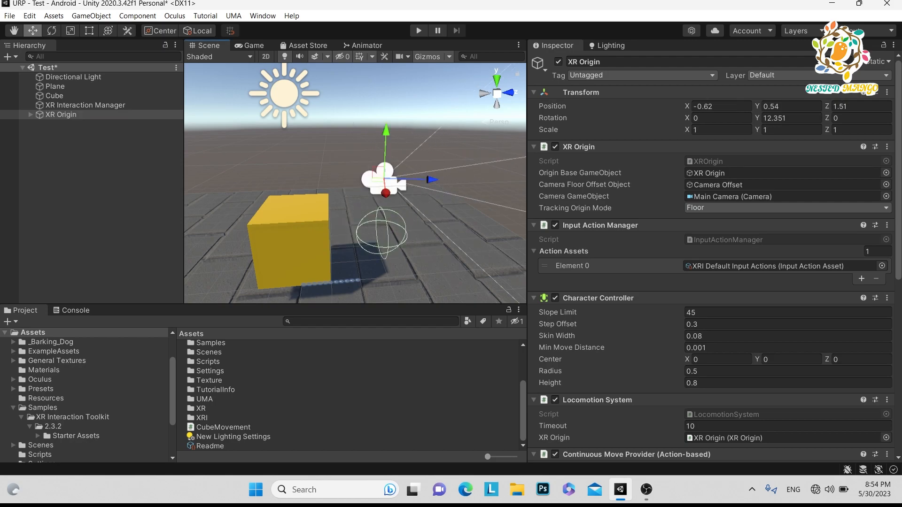
scroll("down", 3)
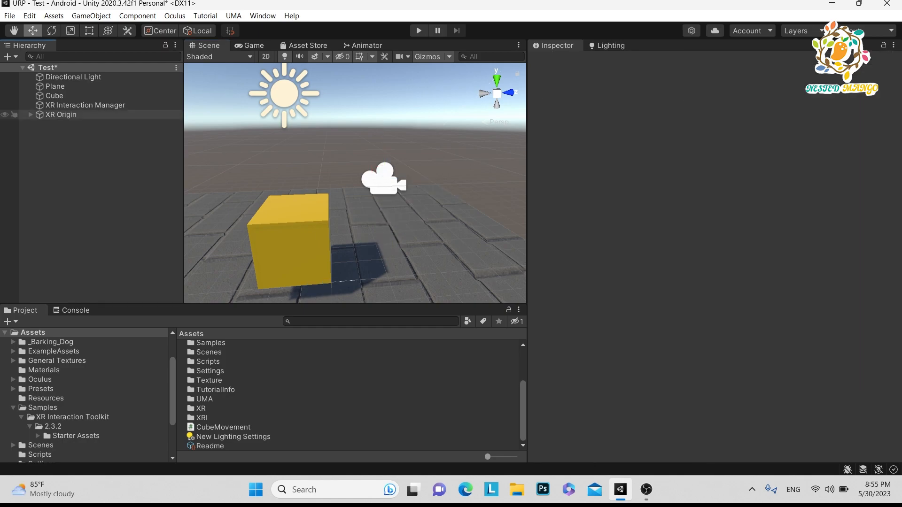
left_click(60, 114)
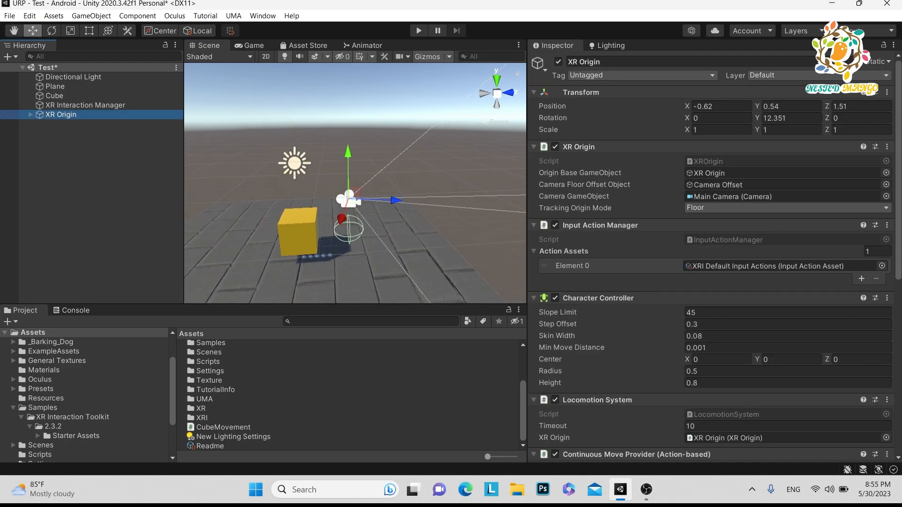